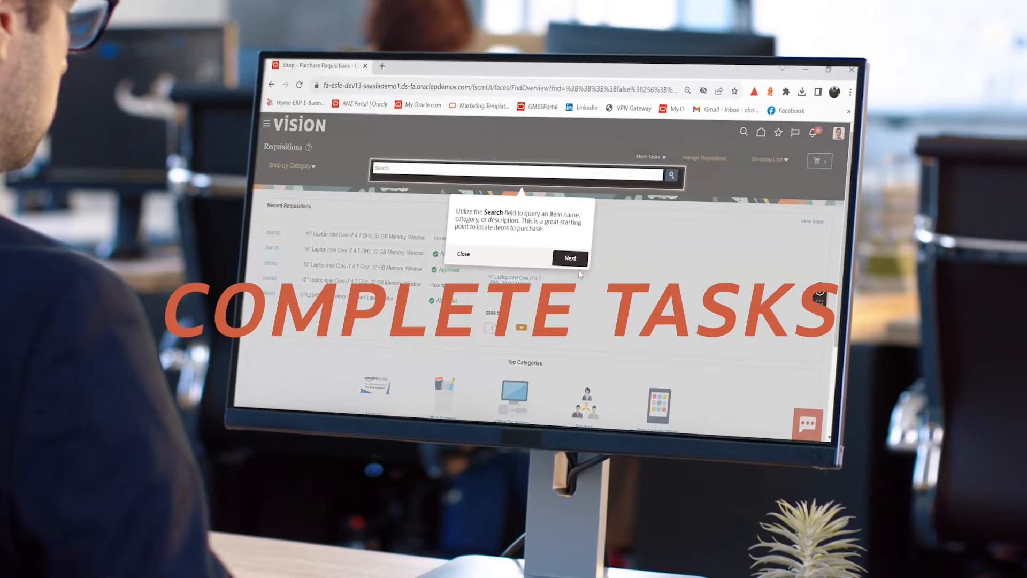
- Advance through the search, shopping cart, recent requisitions and top categories tips
left_click(569, 257)
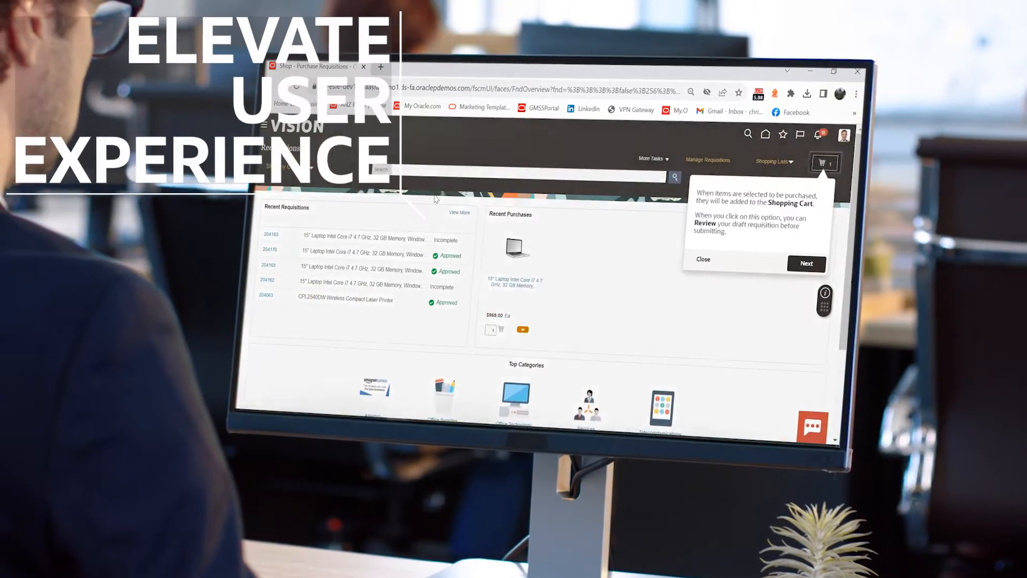
left_click(806, 263)
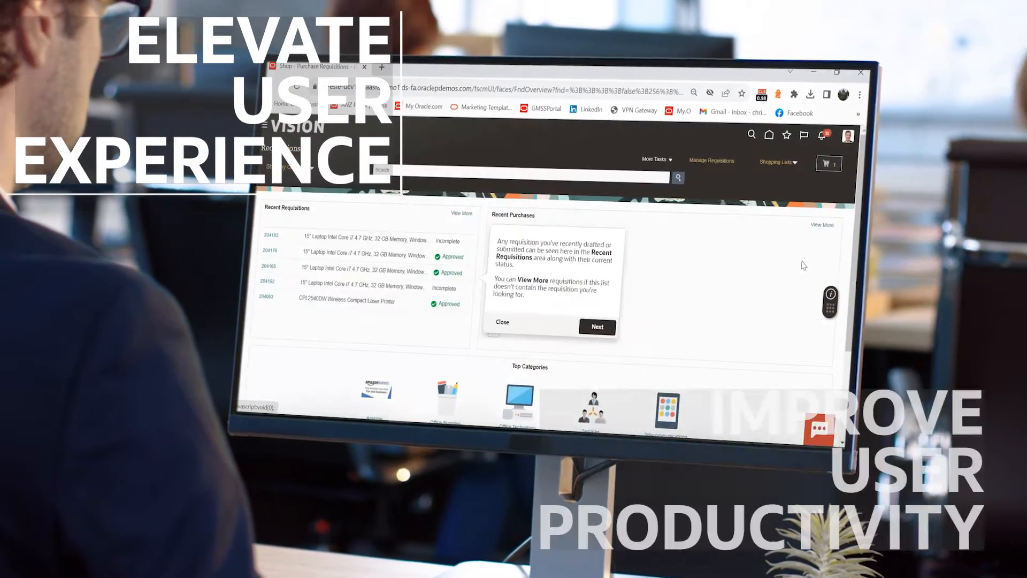
left_click(595, 327)
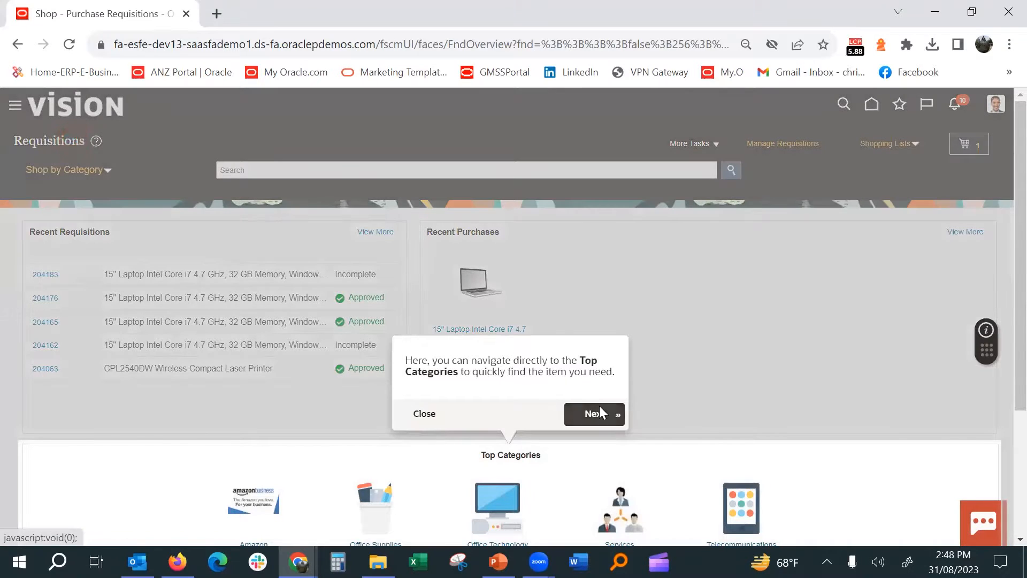
left_click(593, 414)
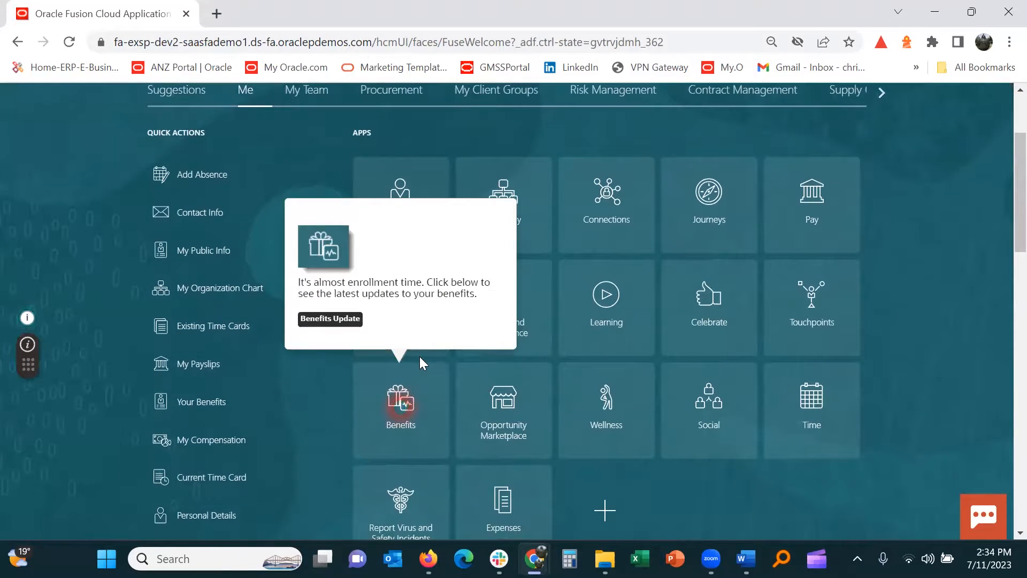
- Open the Benefits Update announcement, answer Yes to selecting benefits, and open Benefits
left_click(330, 319)
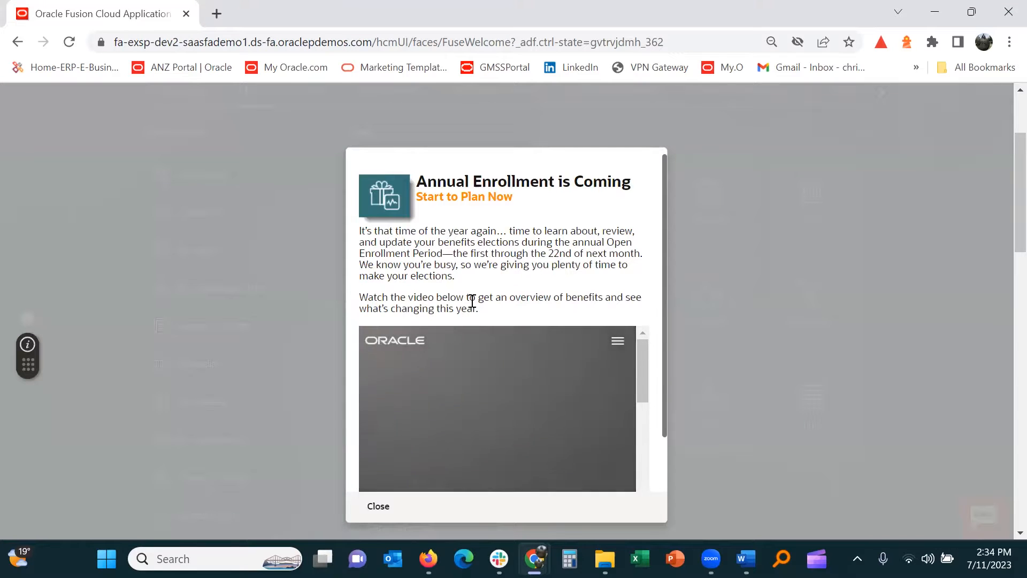
scroll("down", 3)
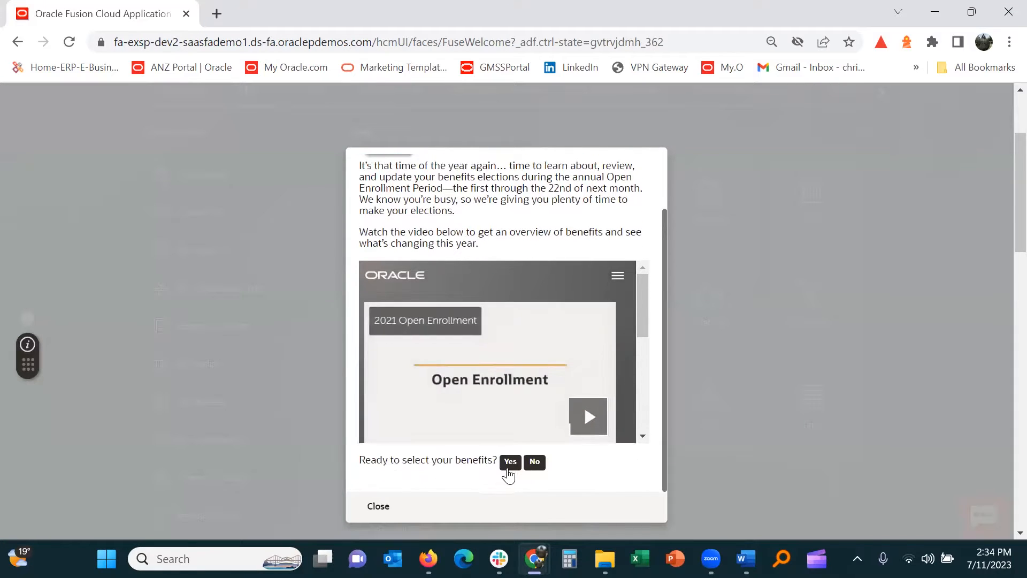
left_click(511, 462)
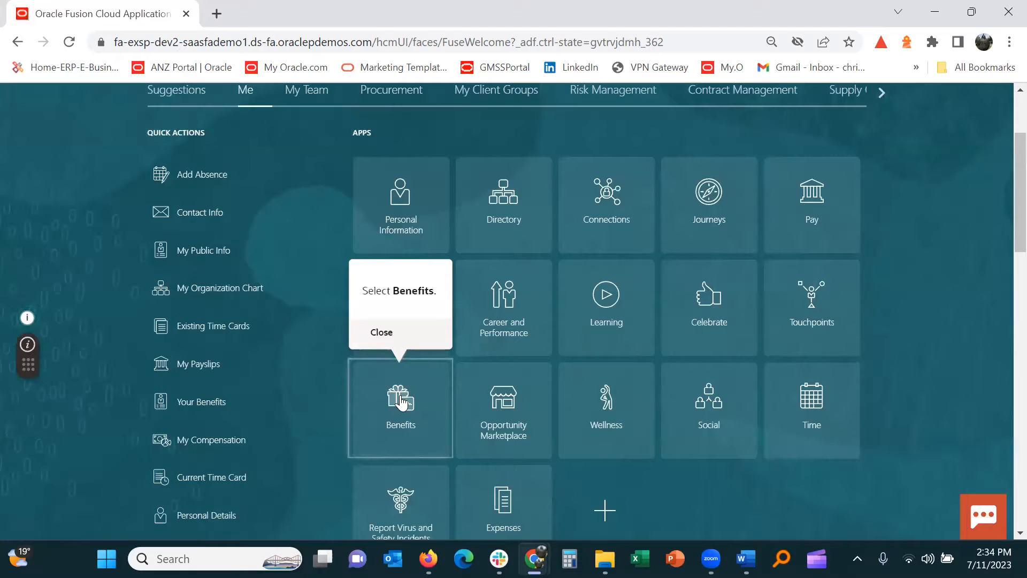
left_click(400, 408)
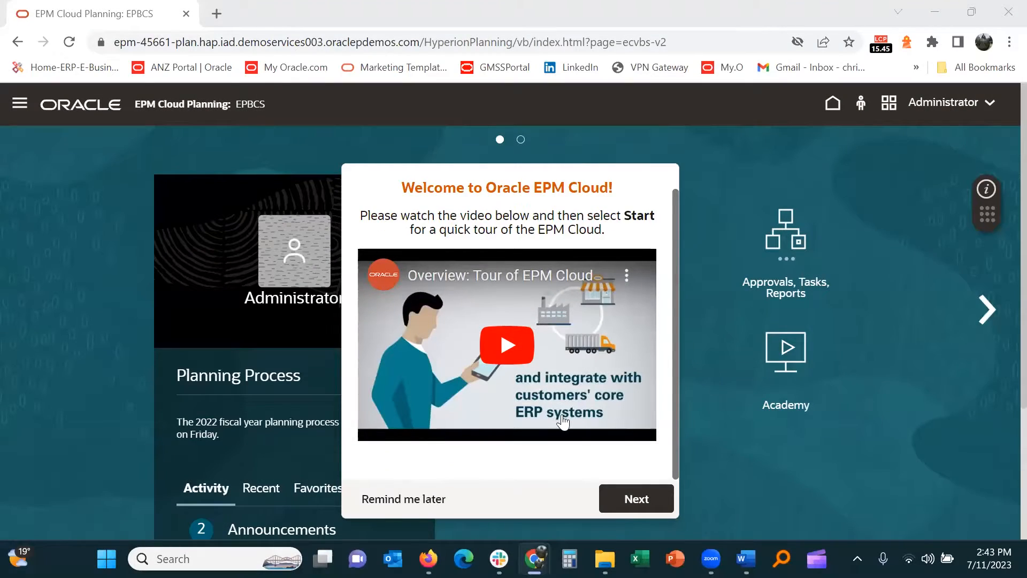
- Step through the Navigator, apps, navigation flows and Guided Learning tips, then view Go-Live guides
left_click(634, 499)
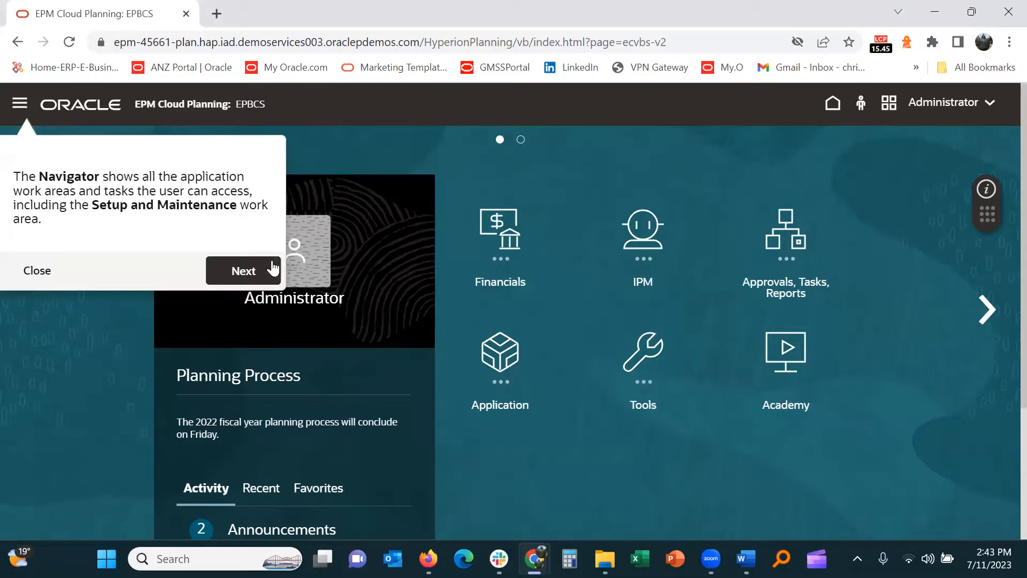
left_click(243, 271)
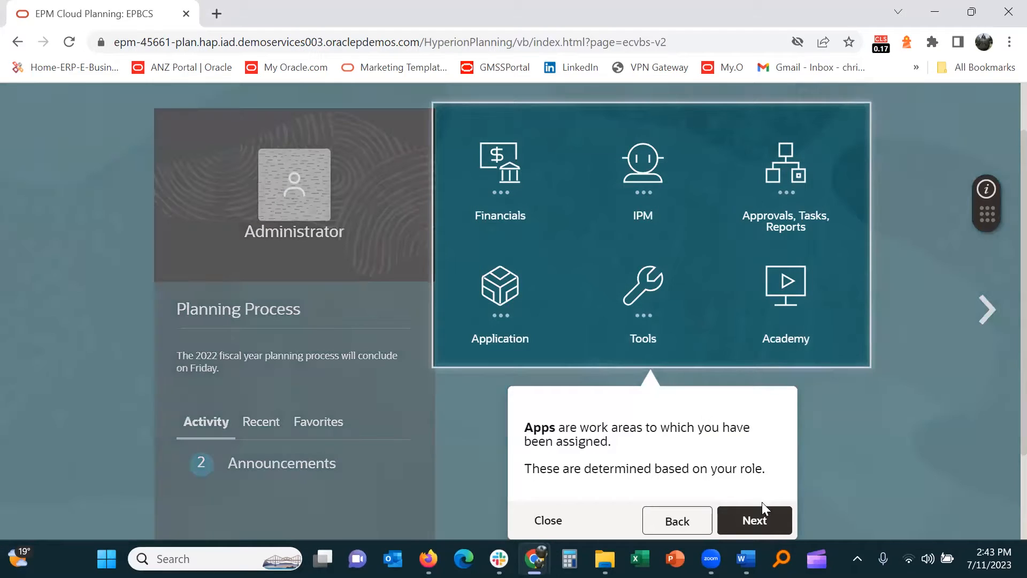
left_click(754, 520)
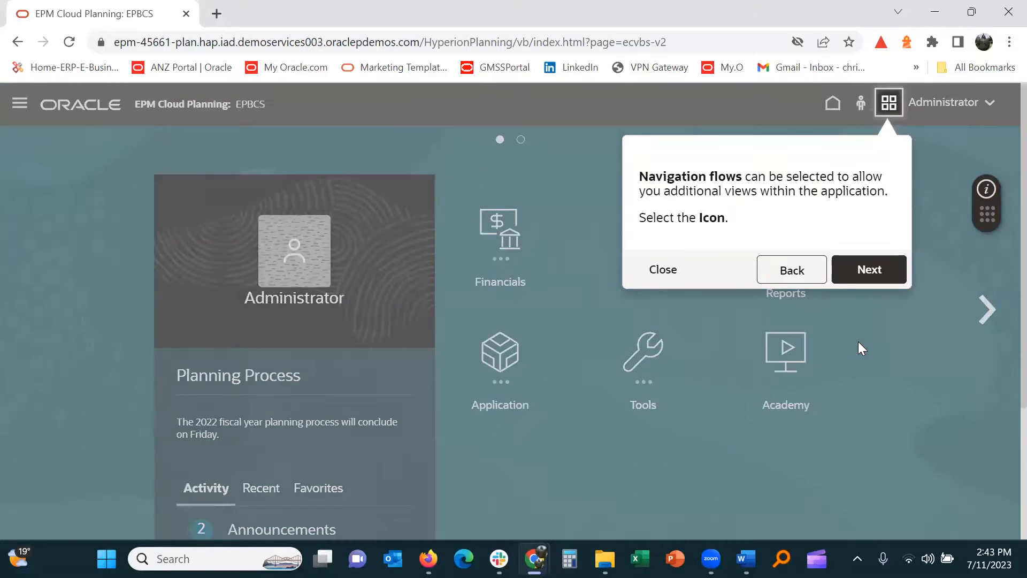
left_click(868, 269)
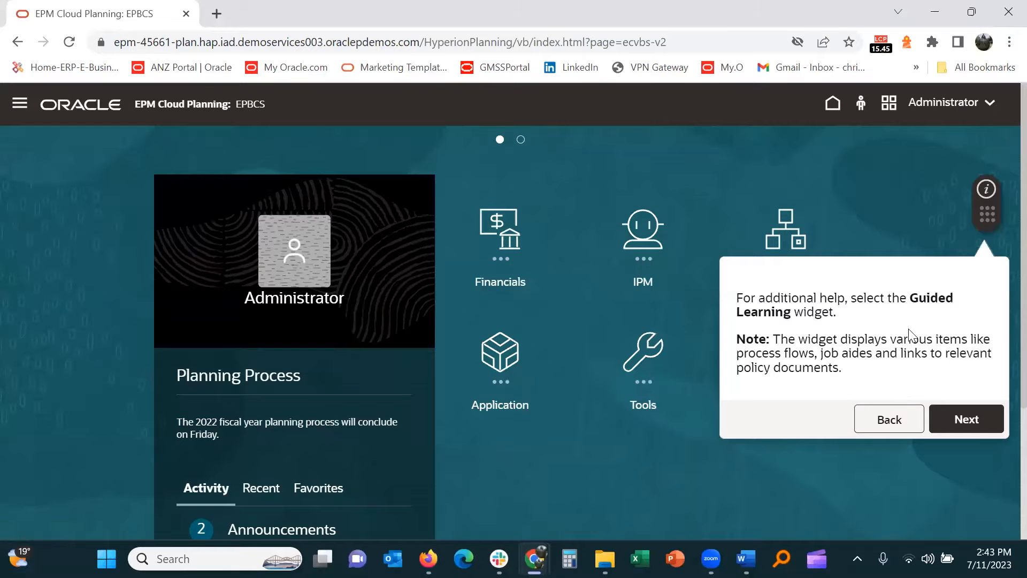
left_click(966, 419)
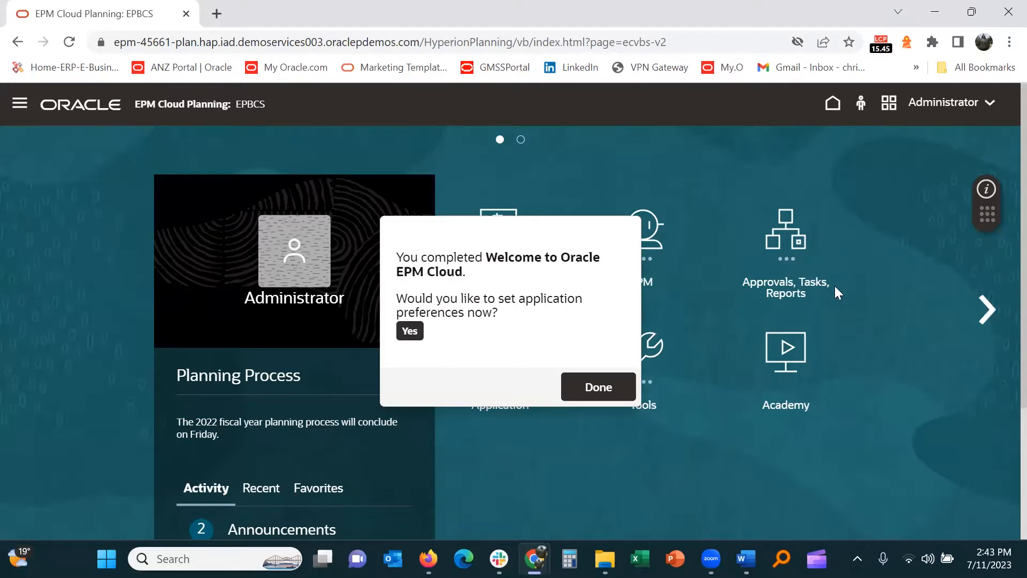
left_click(409, 330)
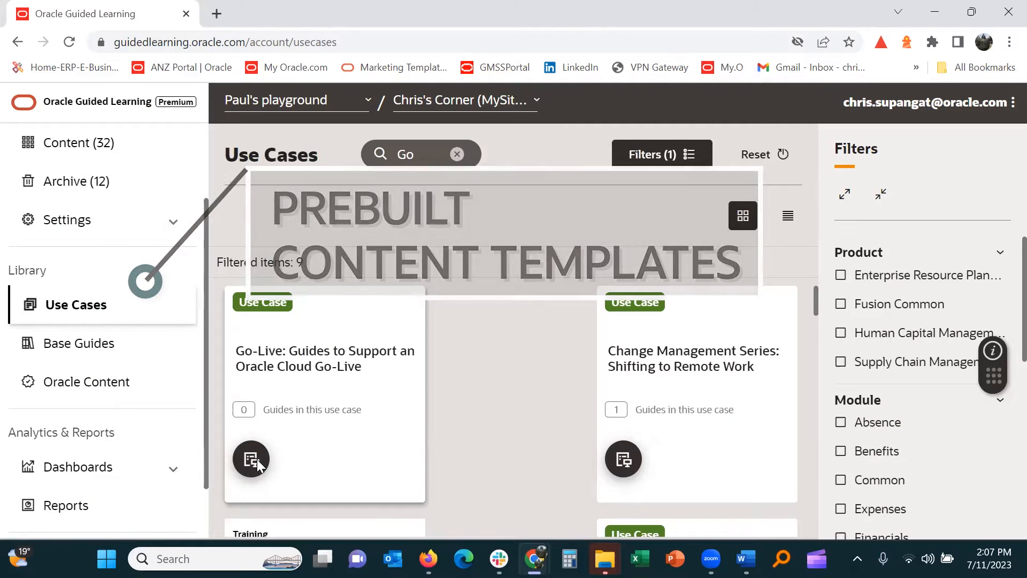
left_click(250, 459)
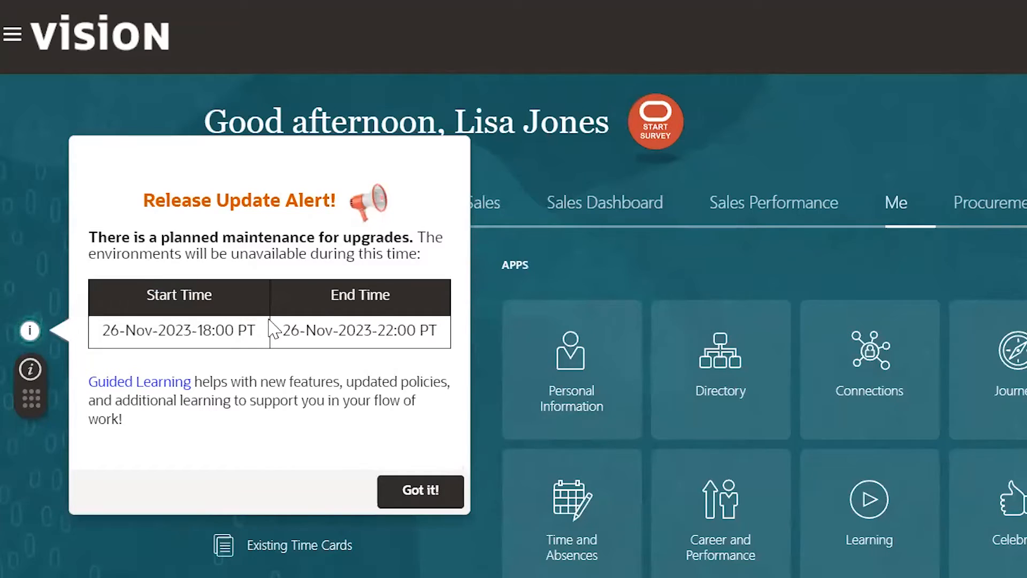
- Dismiss the Release Update Alert with Got it! and open the welcome video popup
left_click(420, 491)
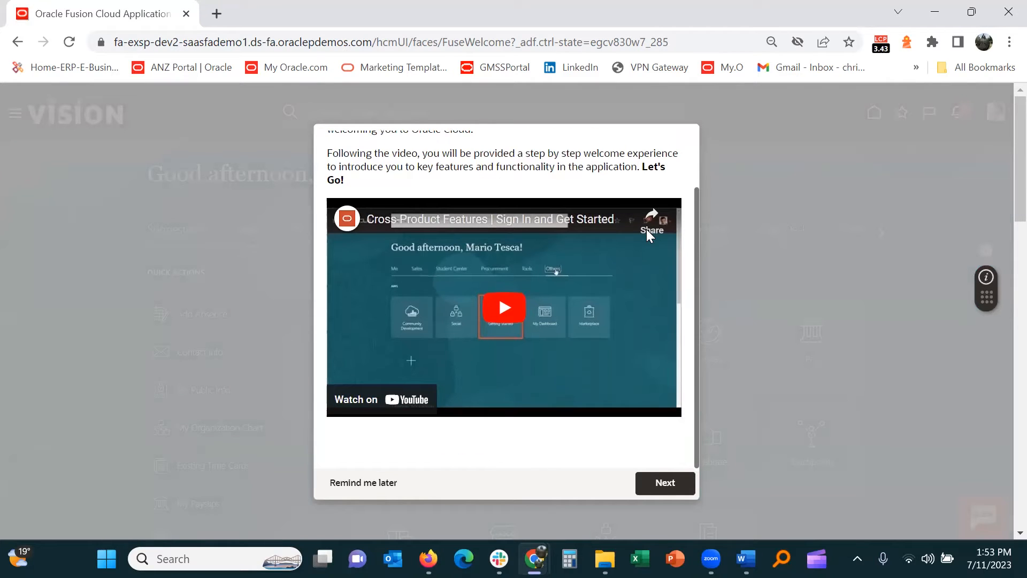
left_click(664, 483)
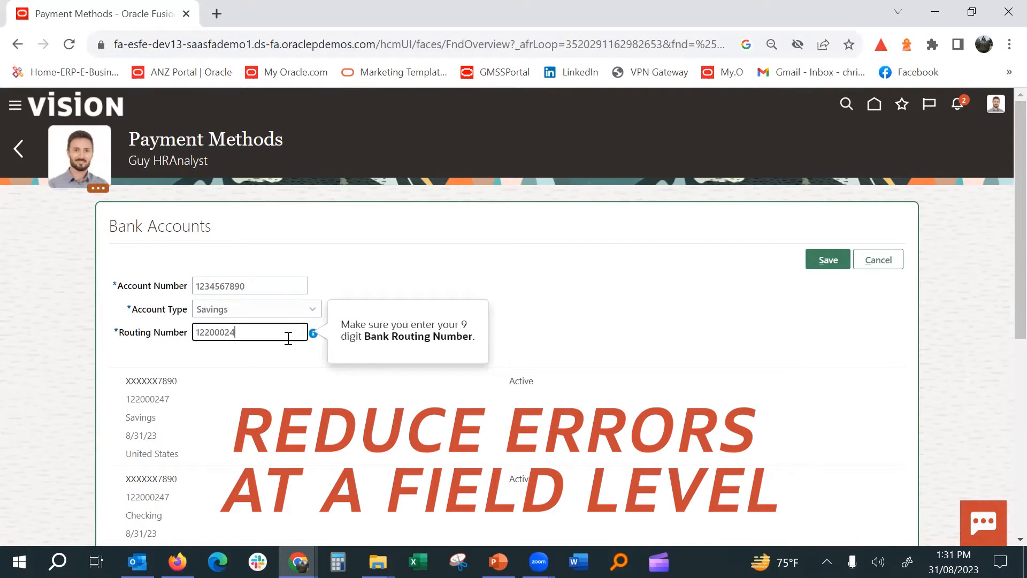
- Edit the routing number field of the savings bank account form
left_click(826, 259)
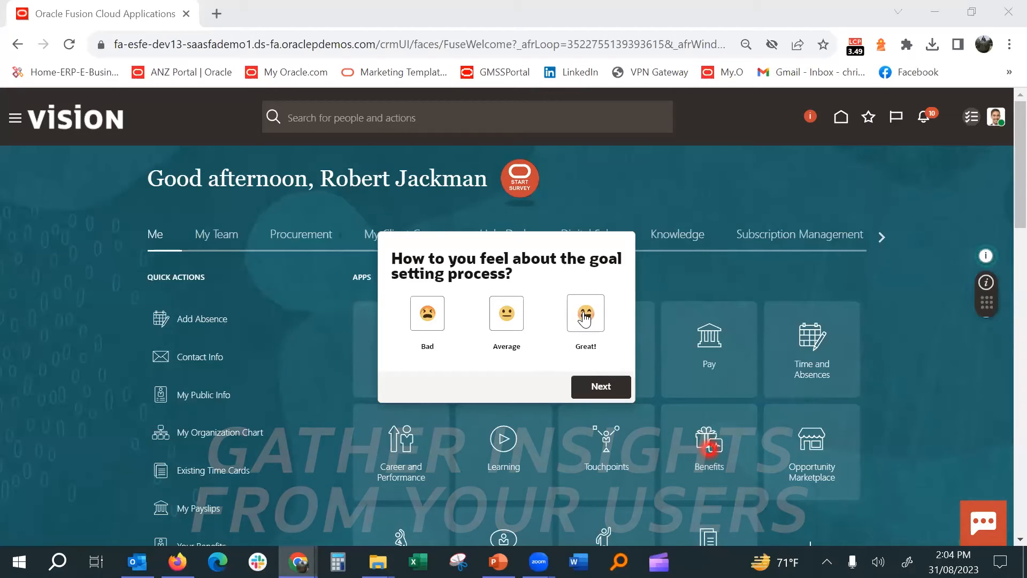
- Rate the survey Great! and enter 'The goal setting process is so much easier!'
left_click(599, 386)
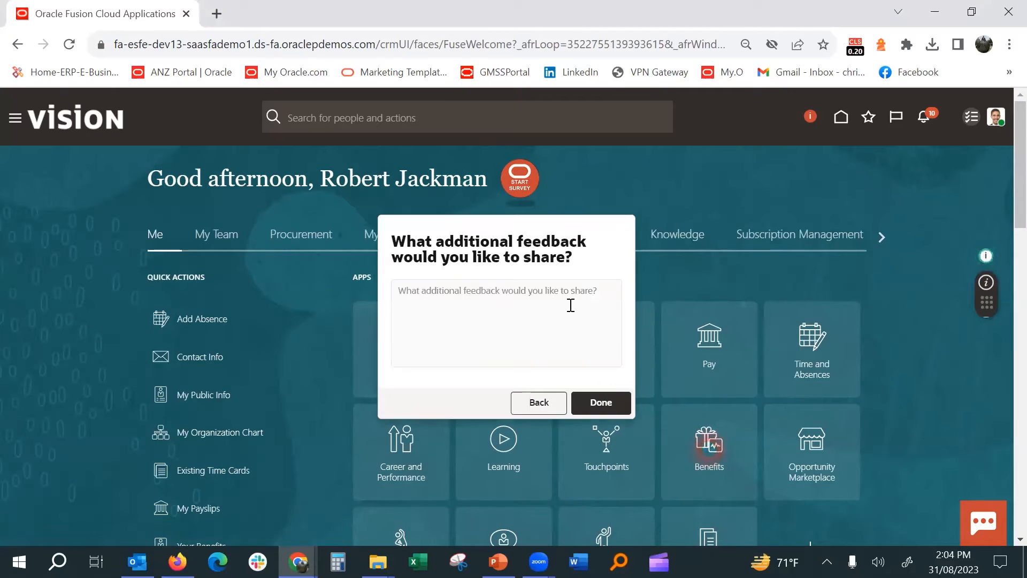
type("The")
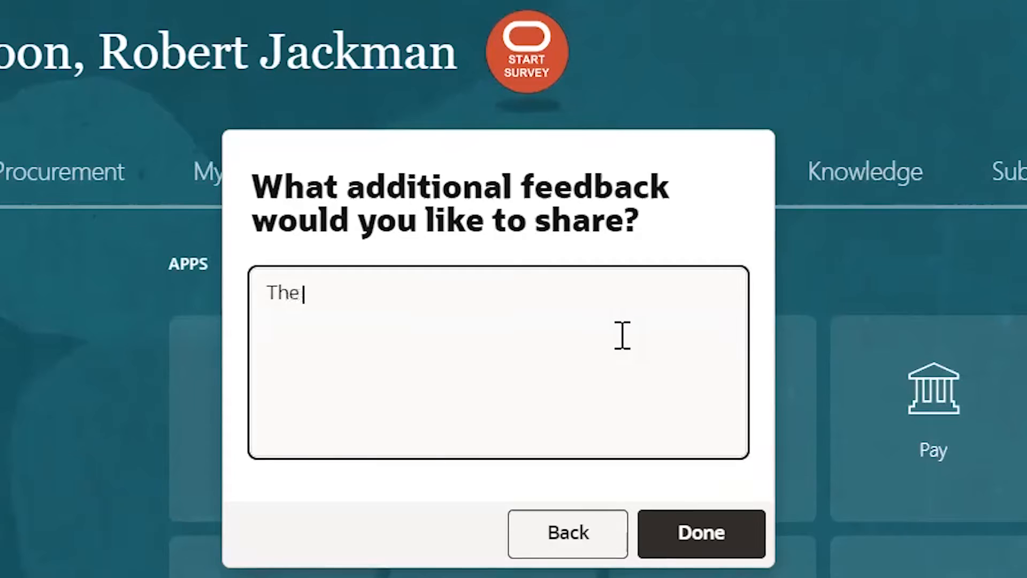
type("goal setting process is so")
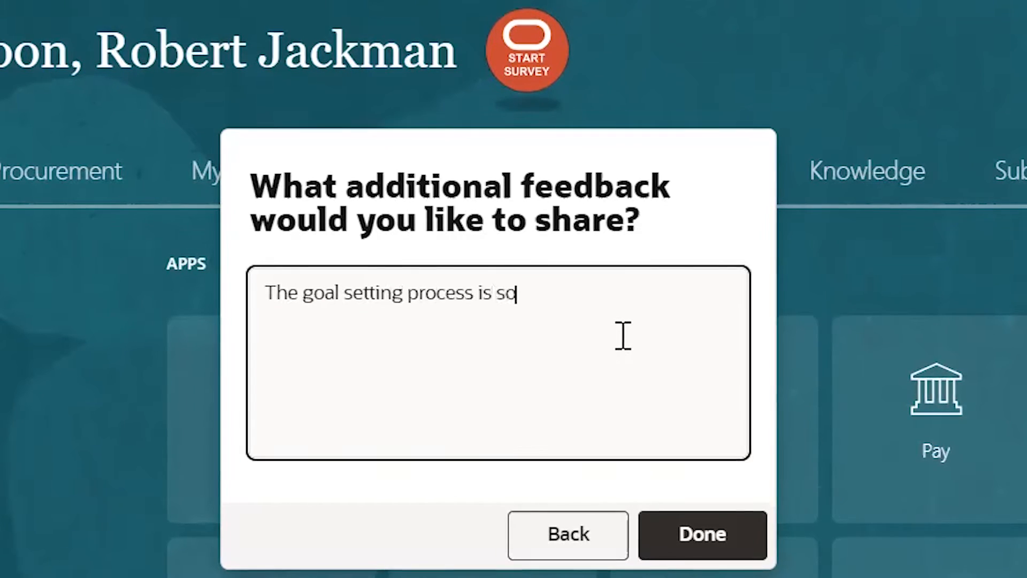
type("much easier!")
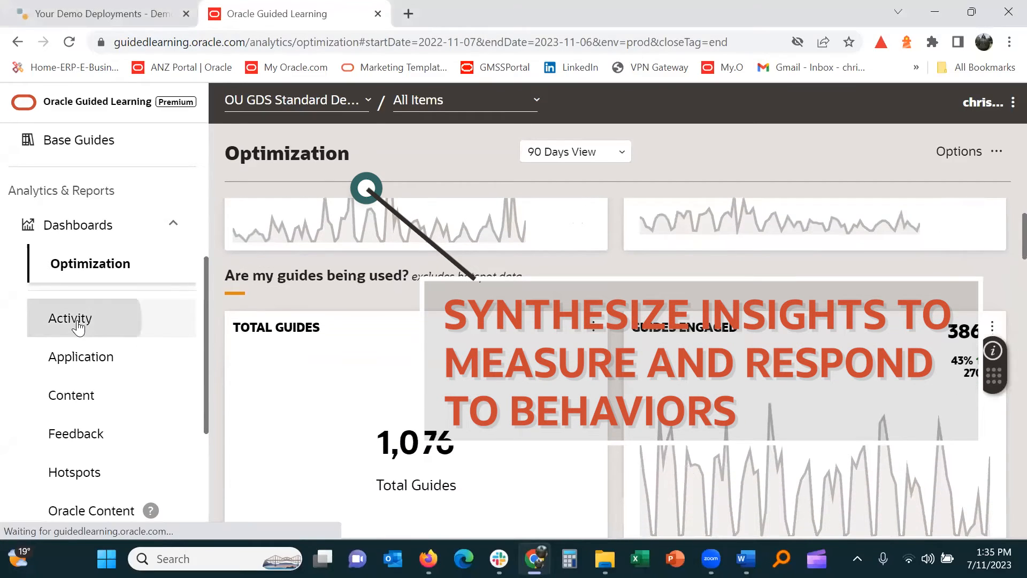
- Open Dashboards > Activity and drill into Active Users
left_click(70, 318)
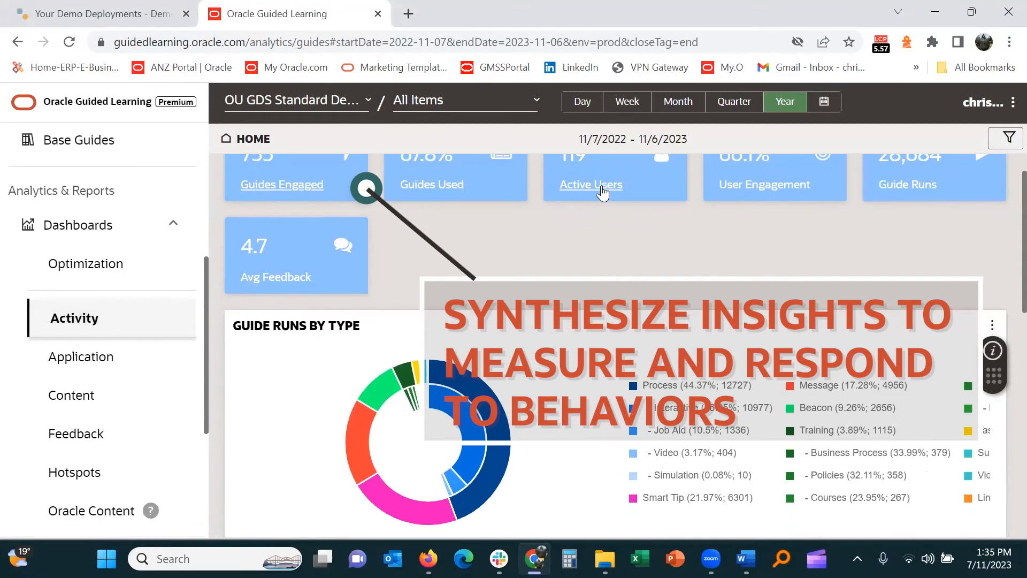
left_click(590, 184)
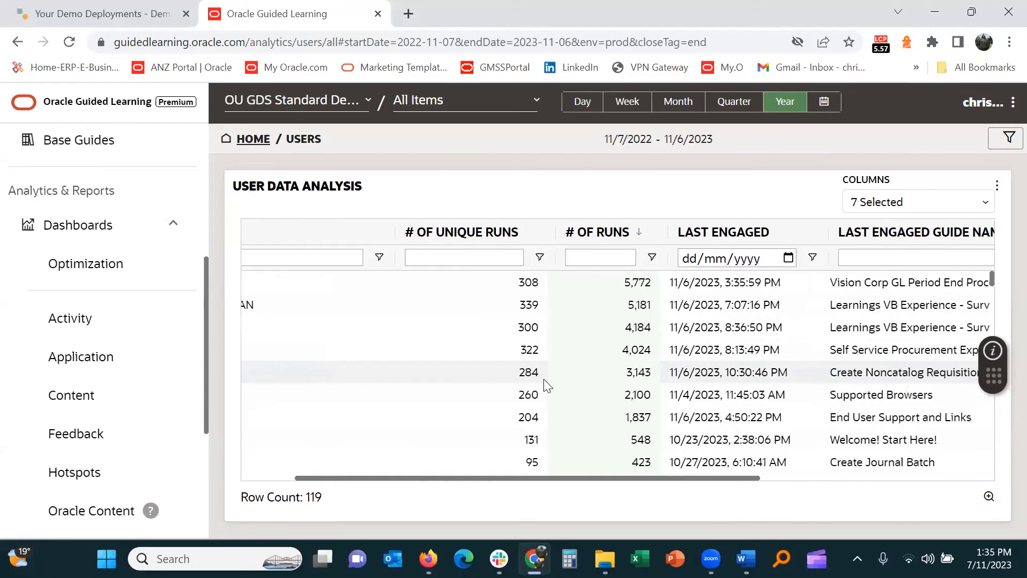